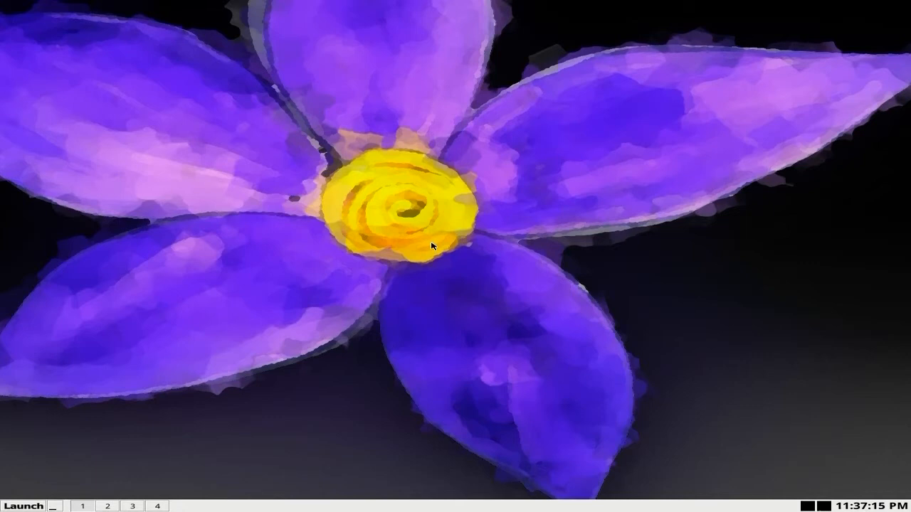
pyautogui.moveTo(436, 276)
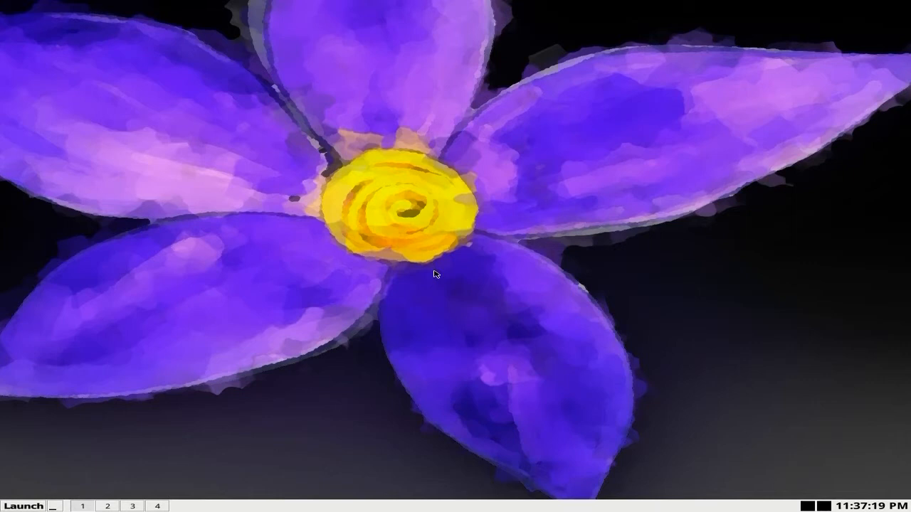
pyautogui.moveTo(395, 328)
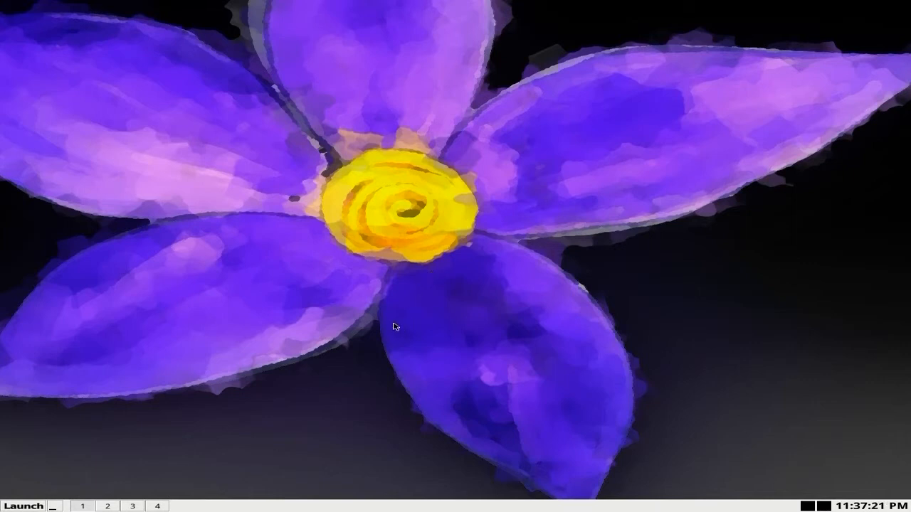
pyautogui.moveTo(225, 275)
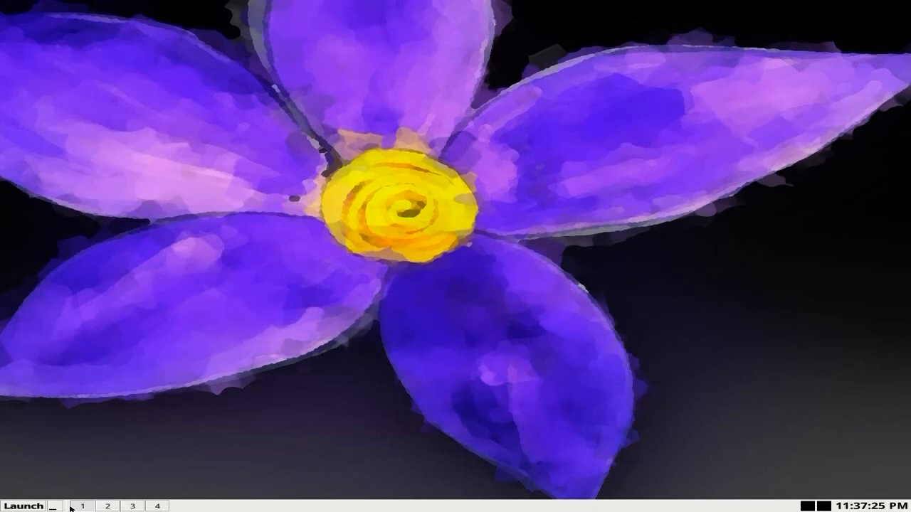
pyautogui.moveTo(646, 506)
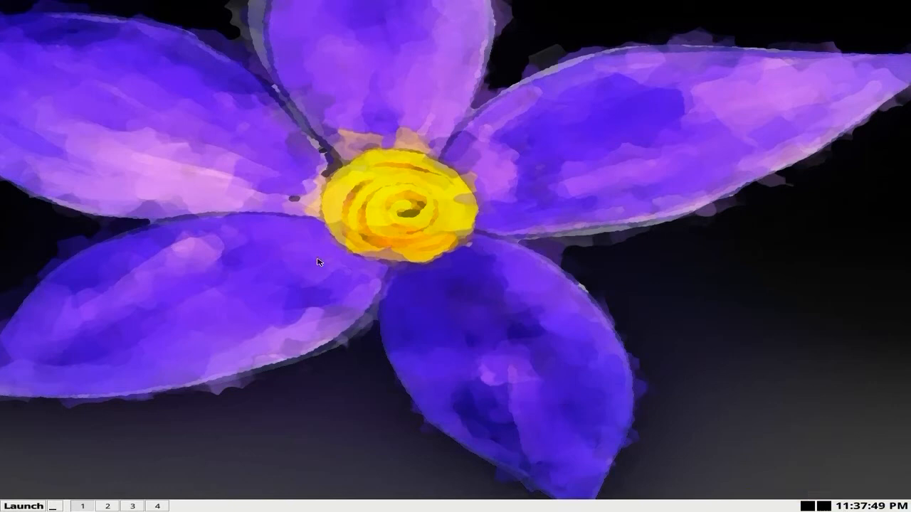
# - View the illume OS About page, then reopen the launcher on the Desktop category
pyautogui.click(23, 506)
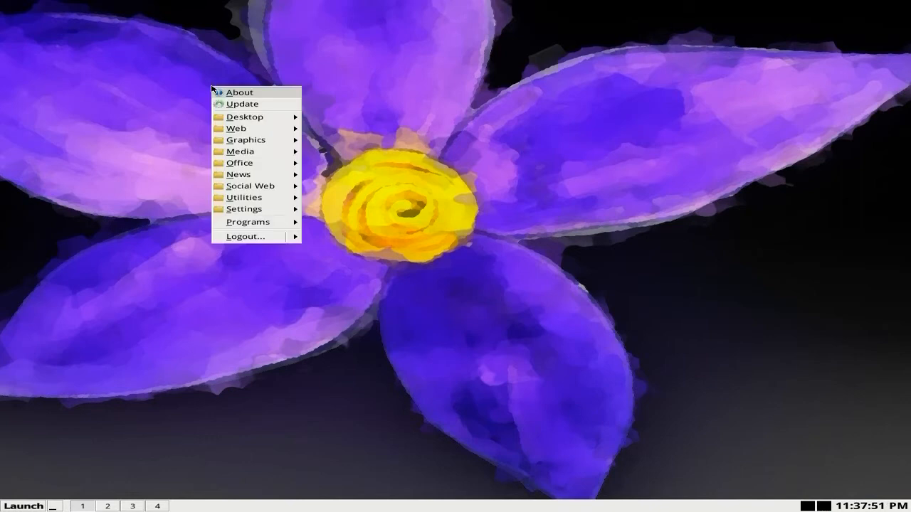
pyautogui.moveTo(239, 95)
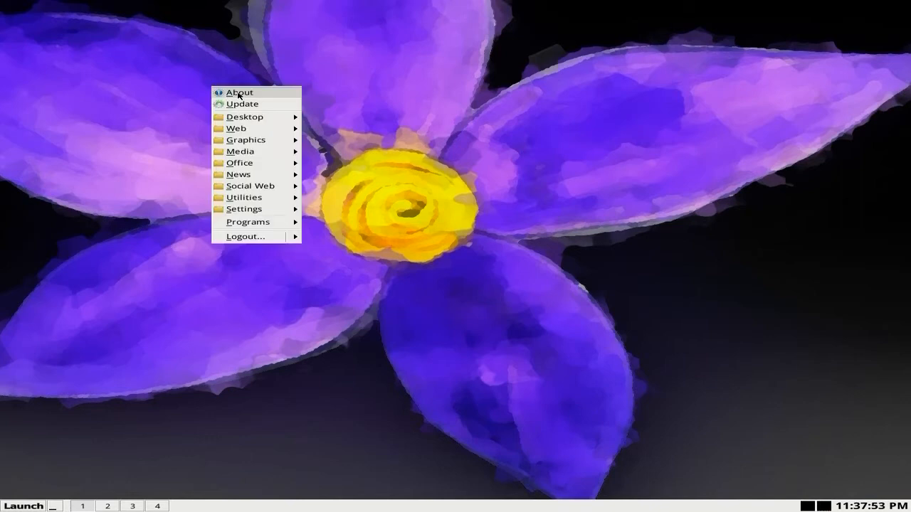
pyautogui.click(238, 97)
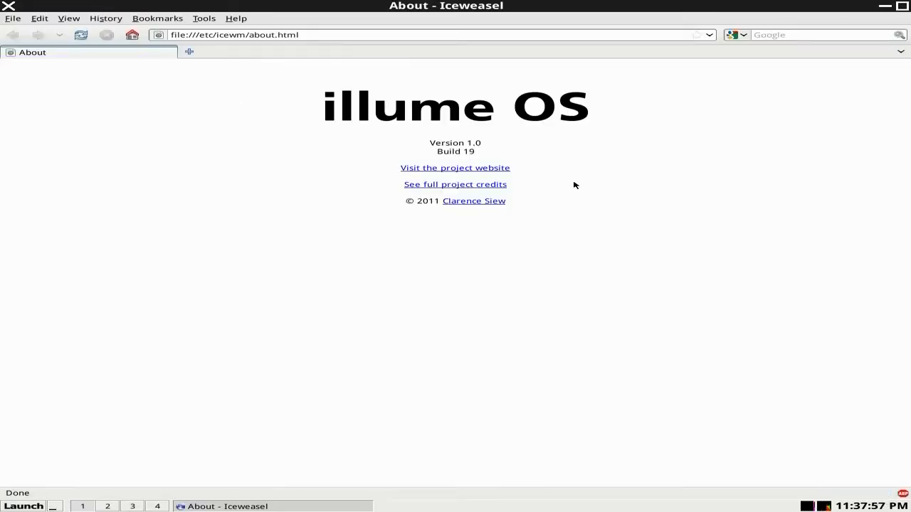
pyautogui.moveTo(500, 155)
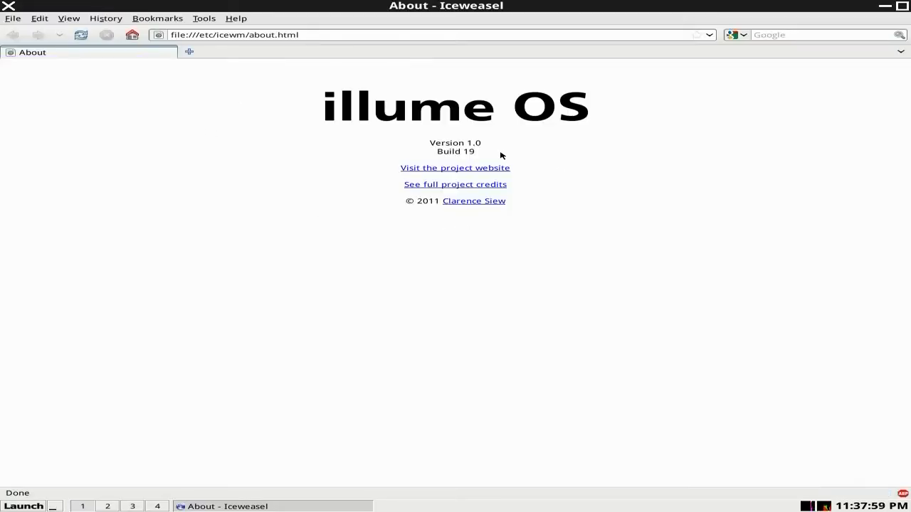
pyautogui.moveTo(594, 201)
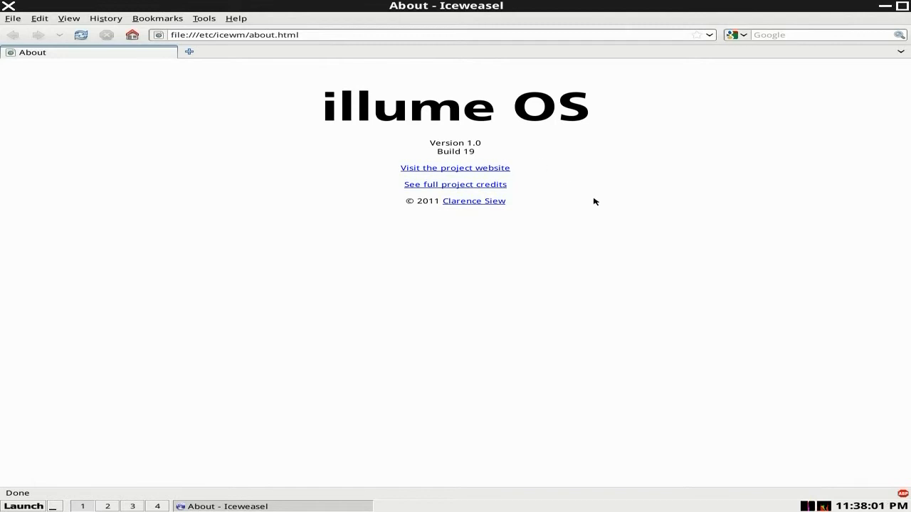
pyautogui.moveTo(494, 215)
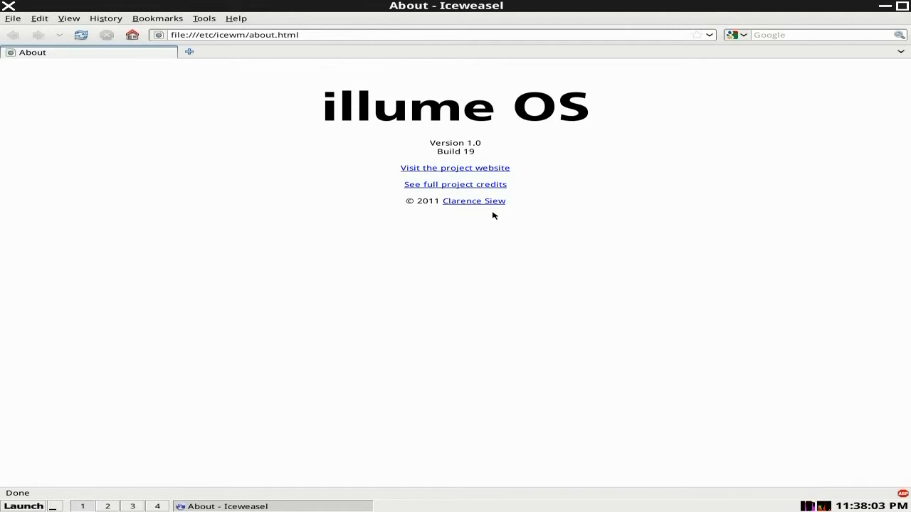
pyautogui.moveTo(551, 222)
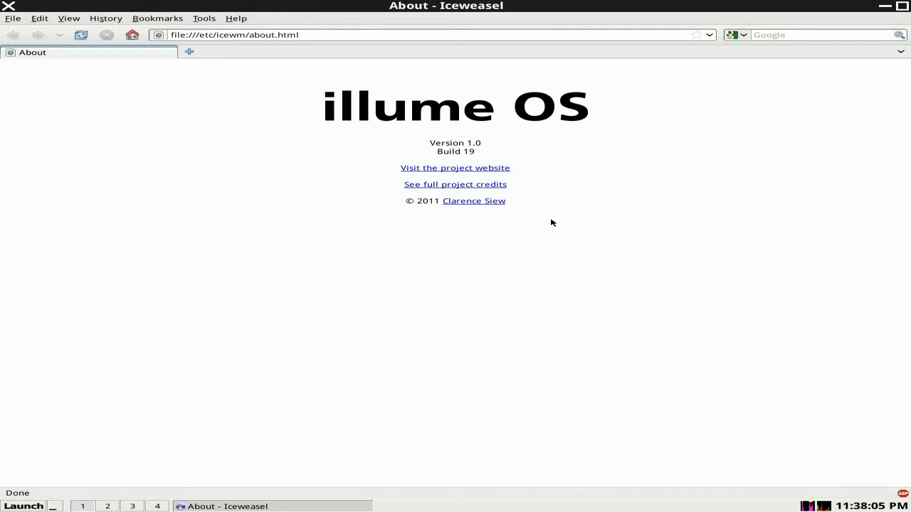
pyautogui.moveTo(833, 84)
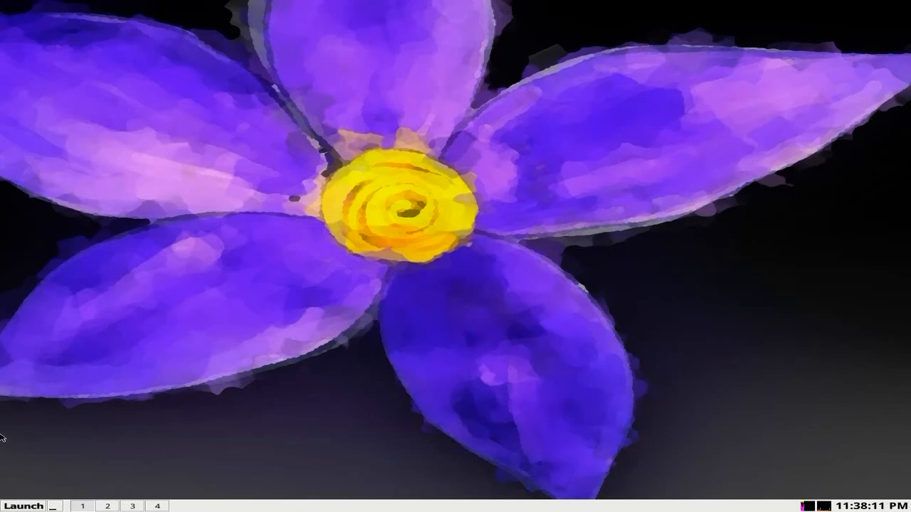
pyautogui.click(24, 505)
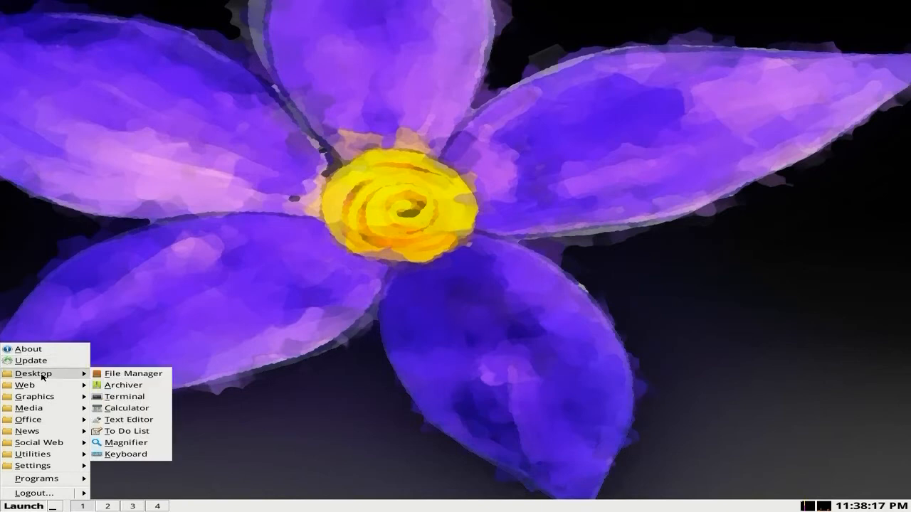
pyautogui.moveTo(123, 384)
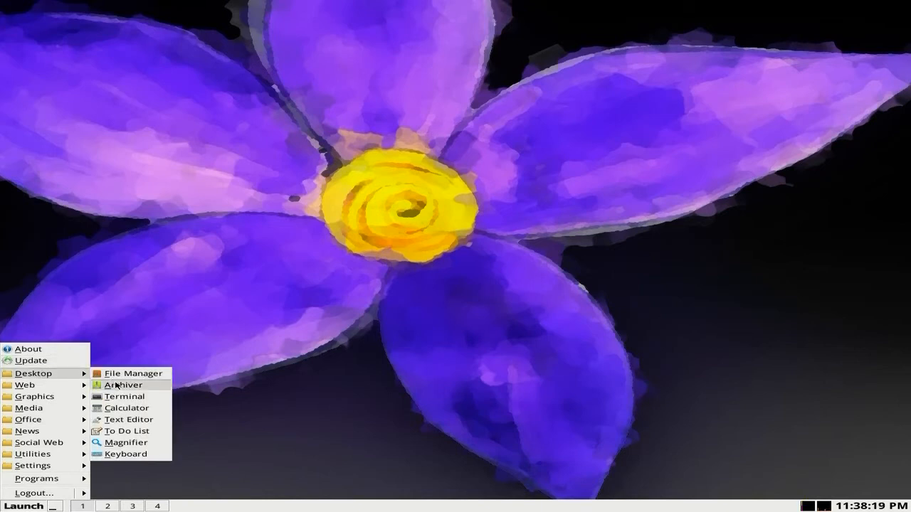
pyautogui.moveTo(127, 408)
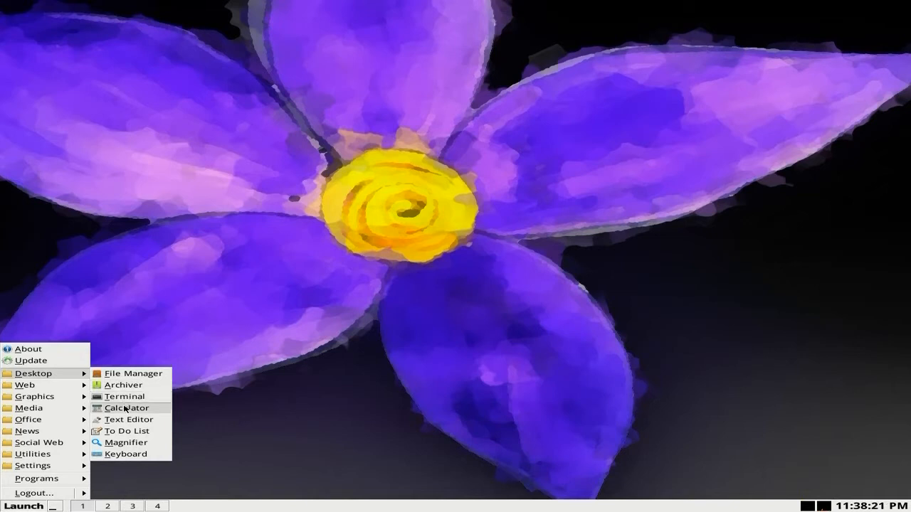
pyautogui.moveTo(24, 385)
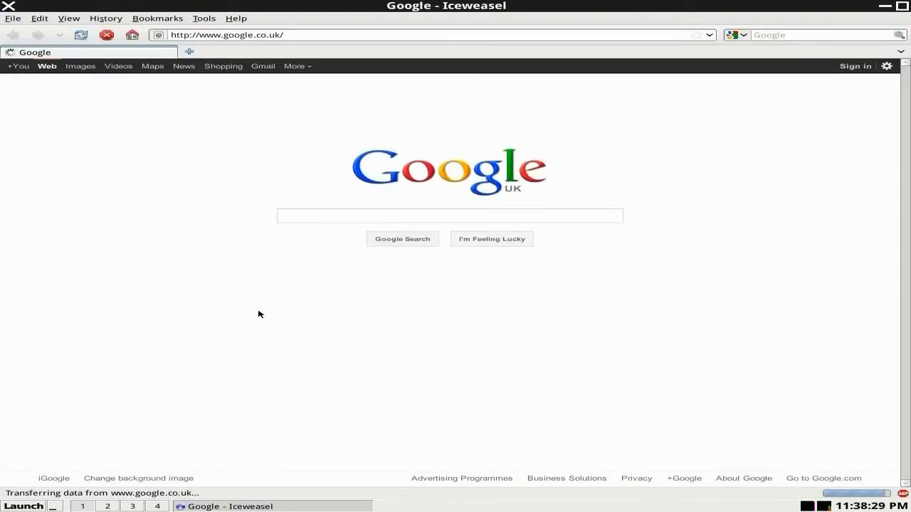
pyautogui.click(450, 216)
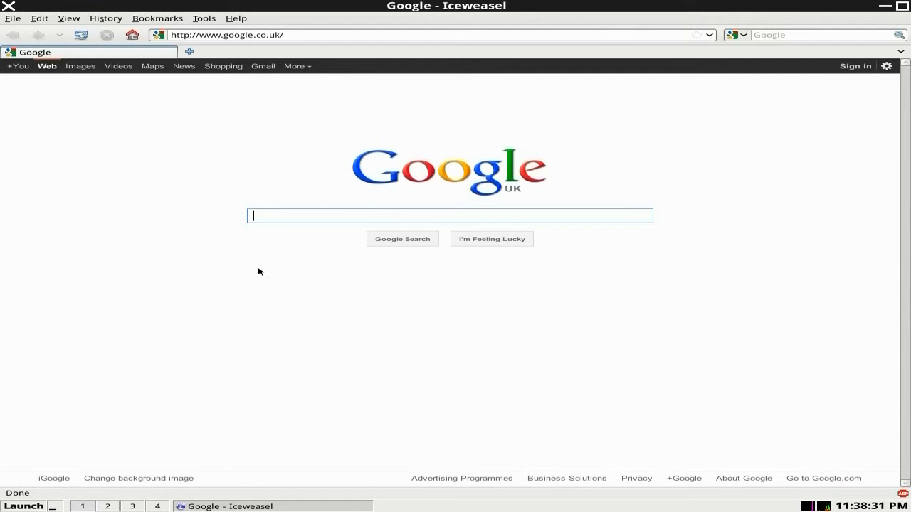
pyautogui.moveTo(188, 149)
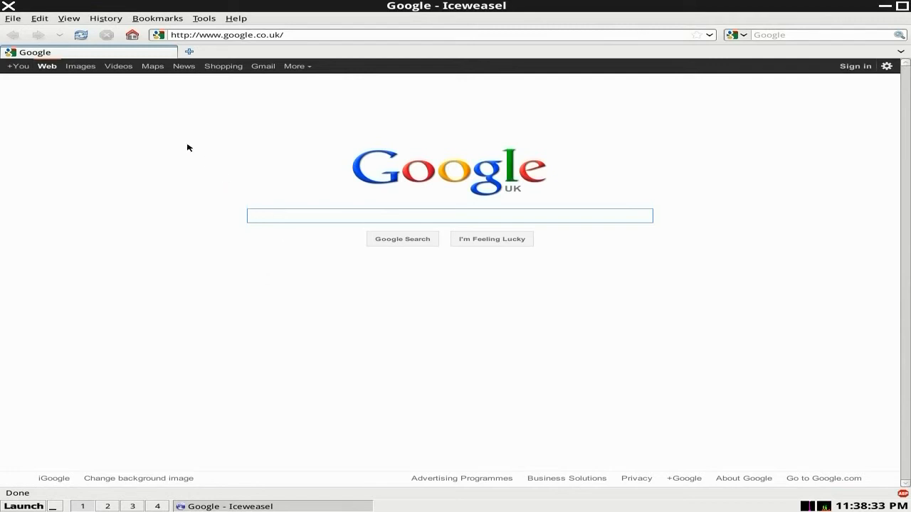
pyautogui.moveTo(569, 180)
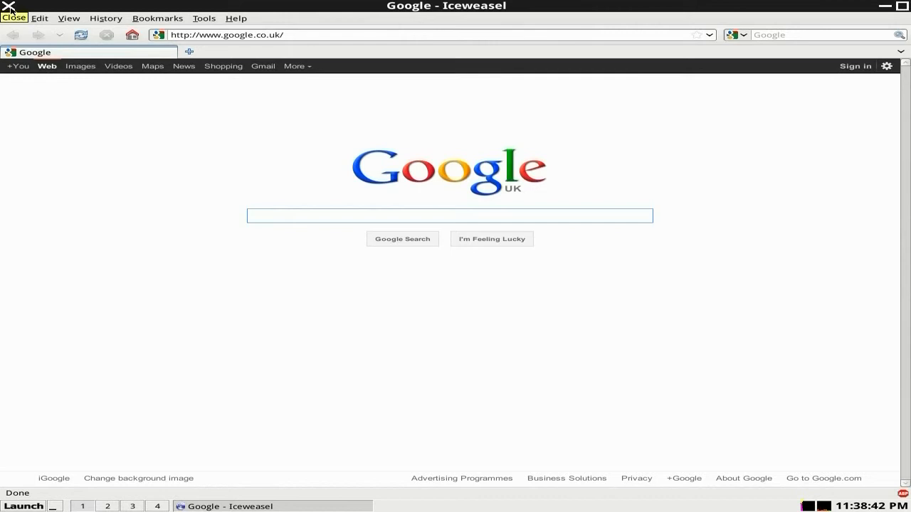
# - Close Iceweasel, launch Skype and dismiss its sign-in window, then reopen the launcher
pyautogui.click(14, 18)
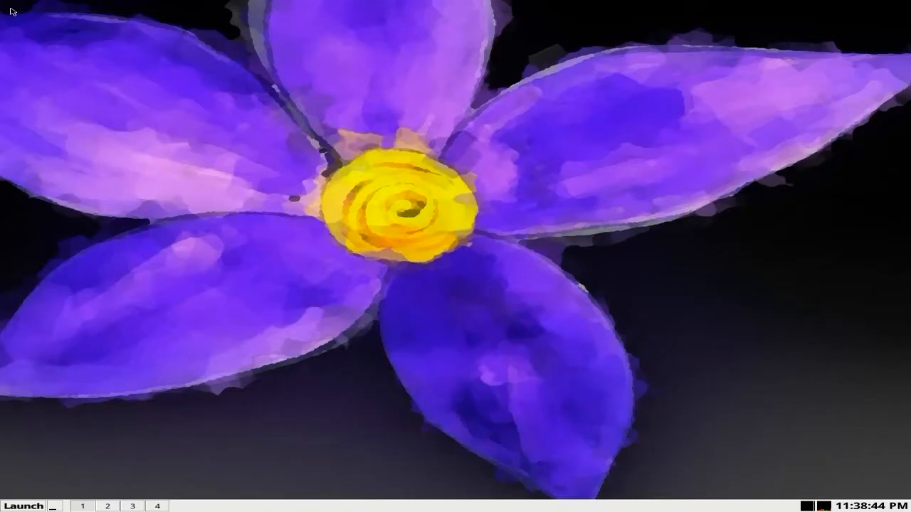
pyautogui.click(23, 505)
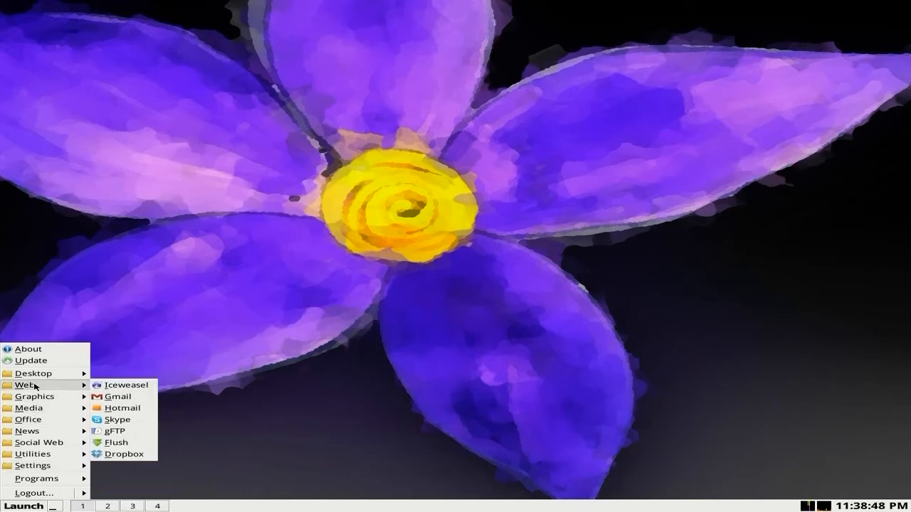
pyautogui.moveTo(119, 396)
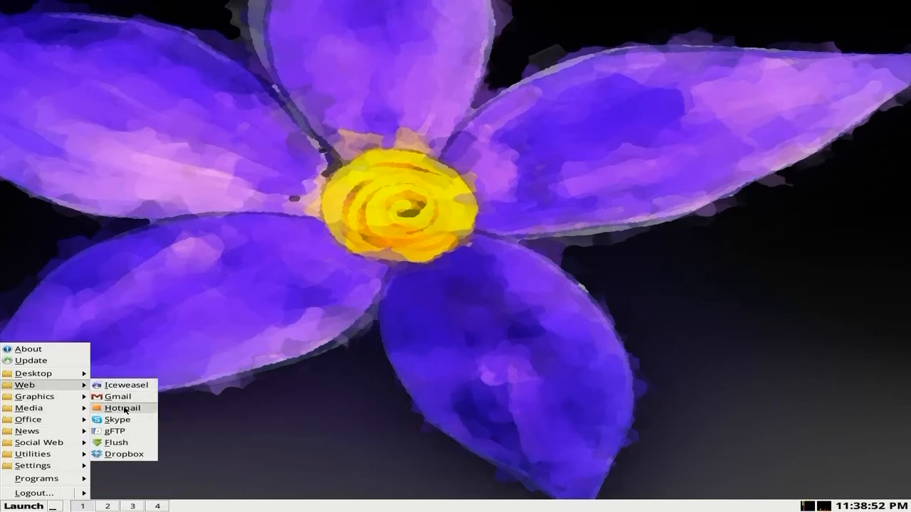
pyautogui.moveTo(119, 420)
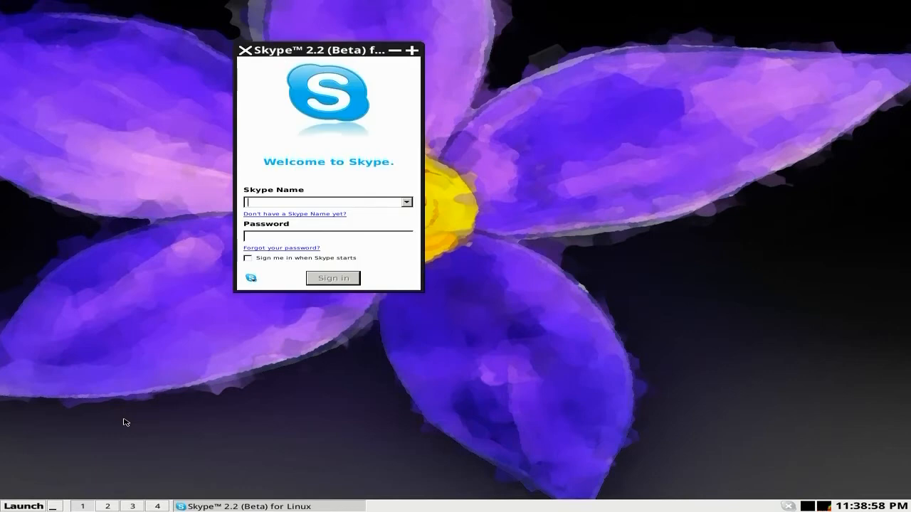
pyautogui.moveTo(249, 52)
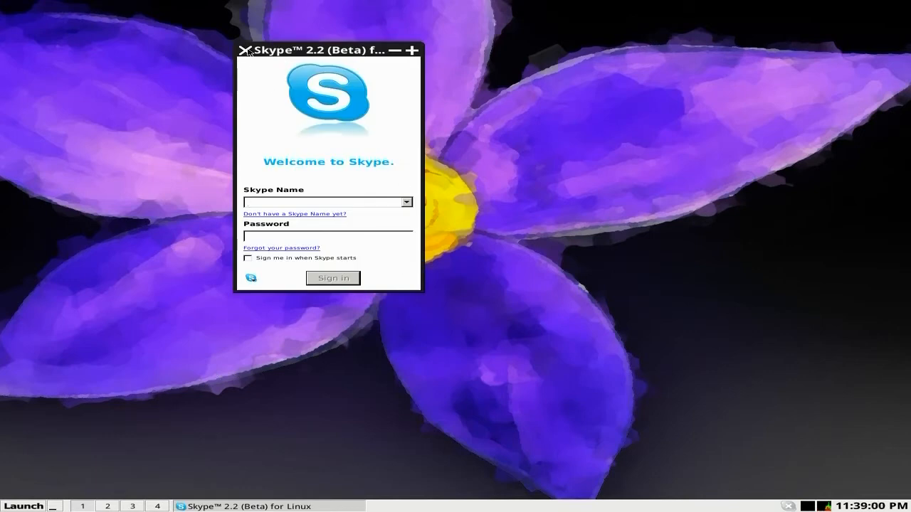
pyautogui.click(245, 50)
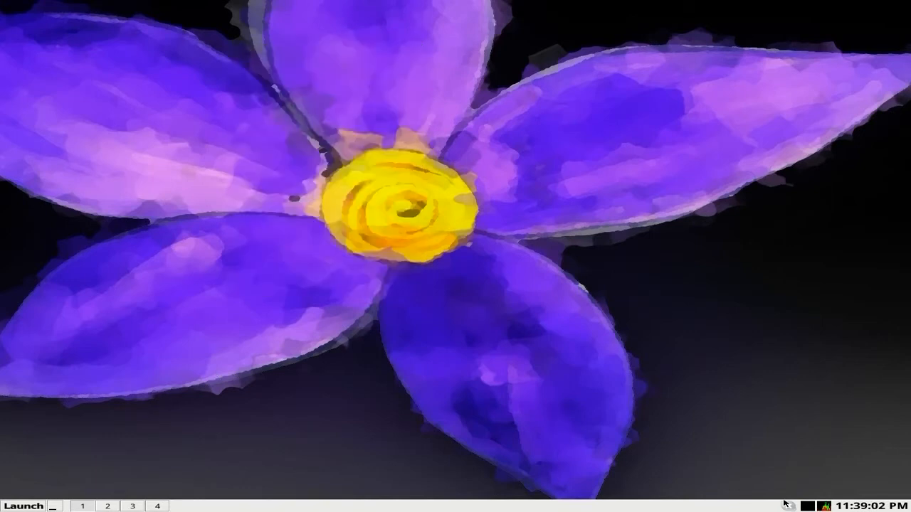
pyautogui.moveTo(761, 471)
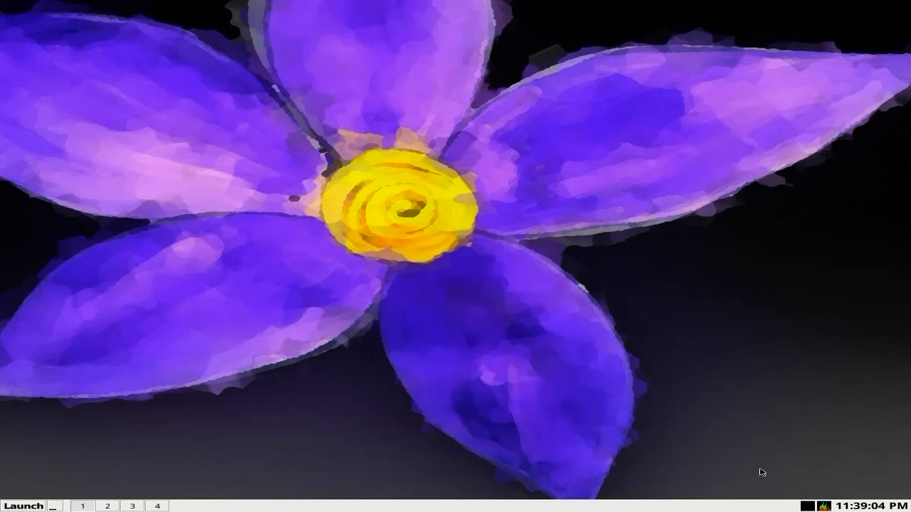
pyautogui.click(24, 505)
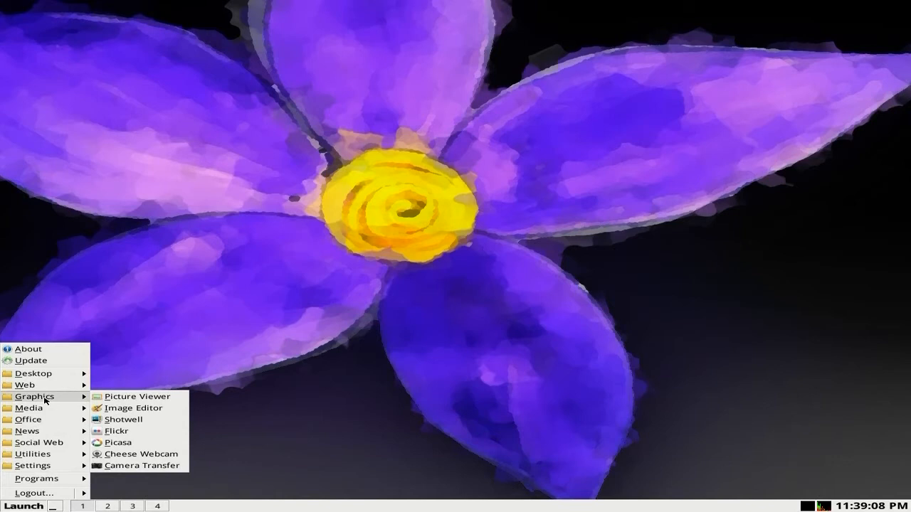
pyautogui.moveTo(131, 408)
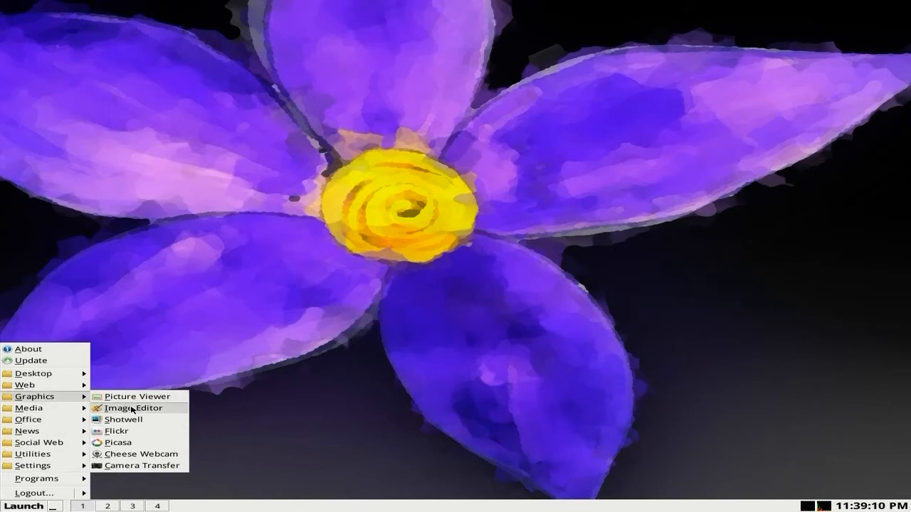
# - Close GNOME Paint and show the Graphics submenu again
pyautogui.click(133, 407)
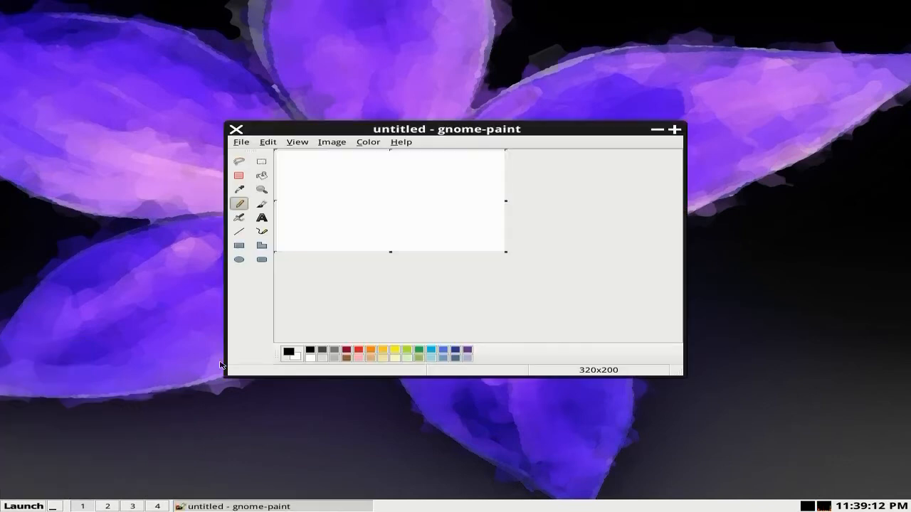
pyautogui.moveTo(244, 133)
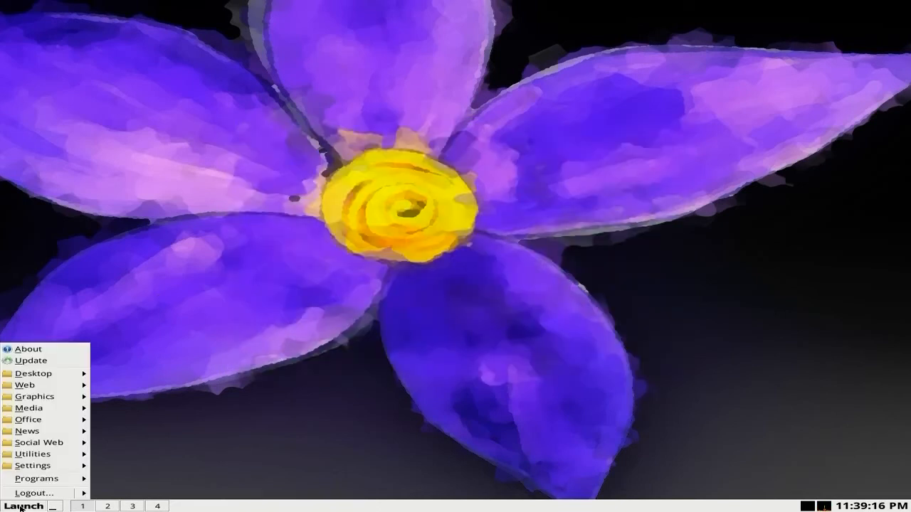
pyautogui.click(34, 396)
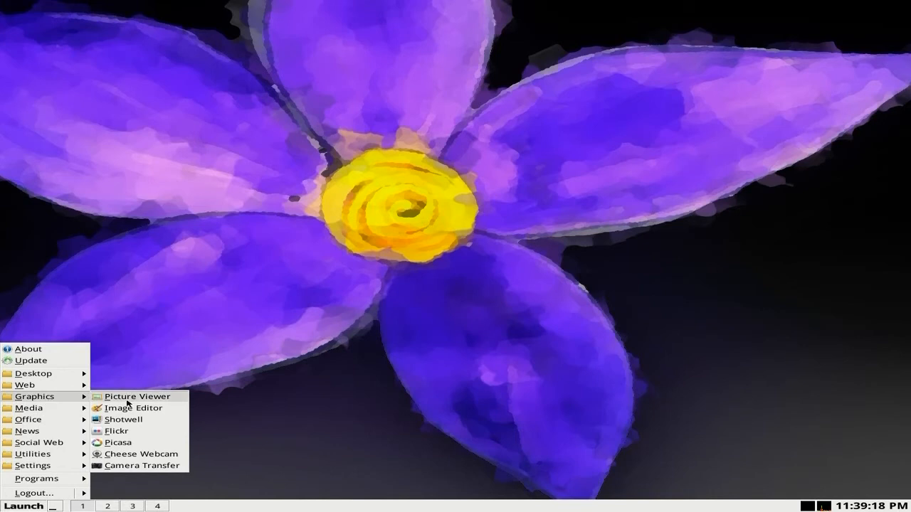
pyautogui.moveTo(117, 431)
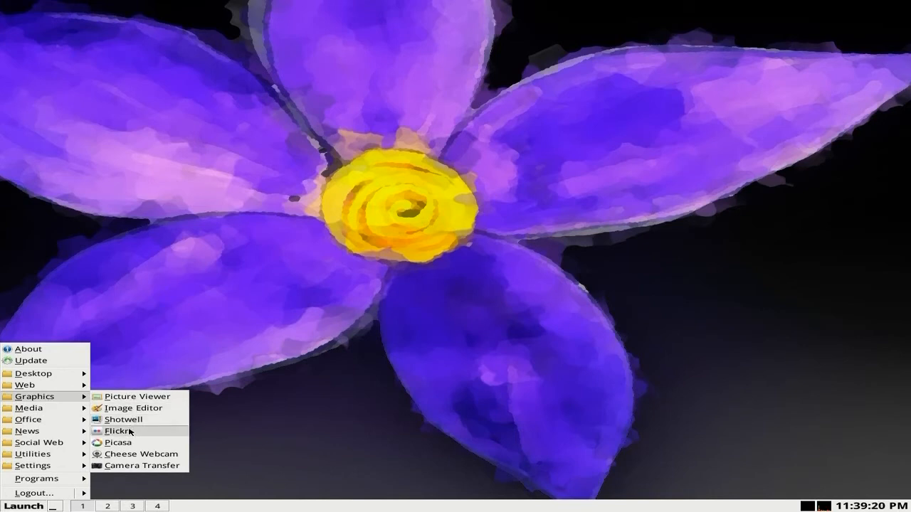
pyautogui.moveTo(120, 442)
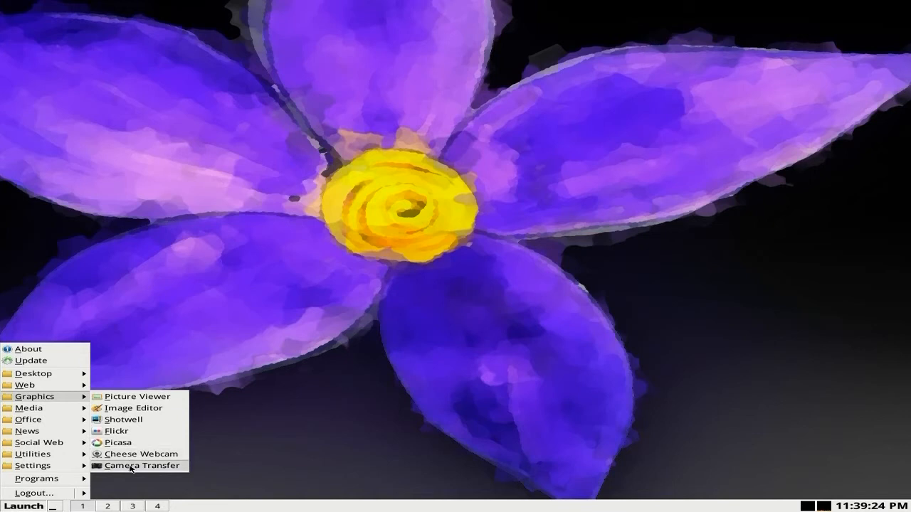
pyautogui.moveTo(30, 408)
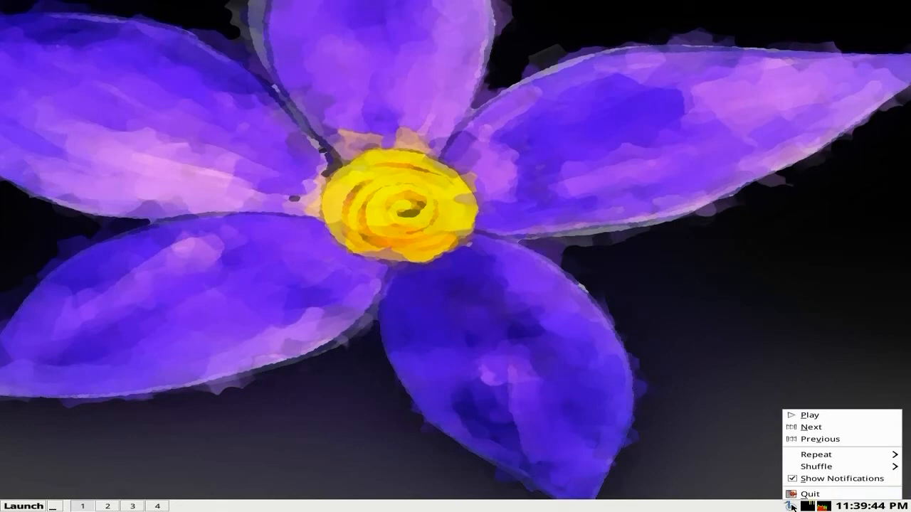
# - Quit the background music player, leaving the Media submenu showing
pyautogui.click(23, 506)
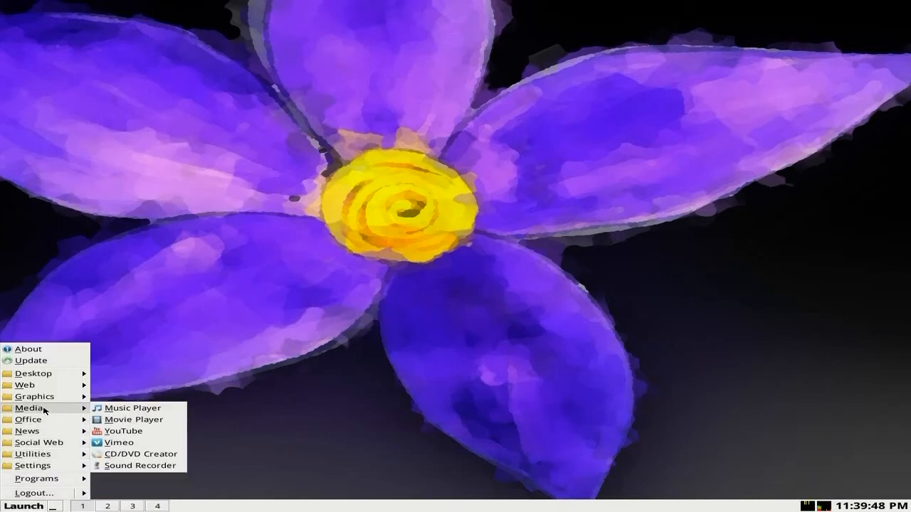
pyautogui.moveTo(123, 446)
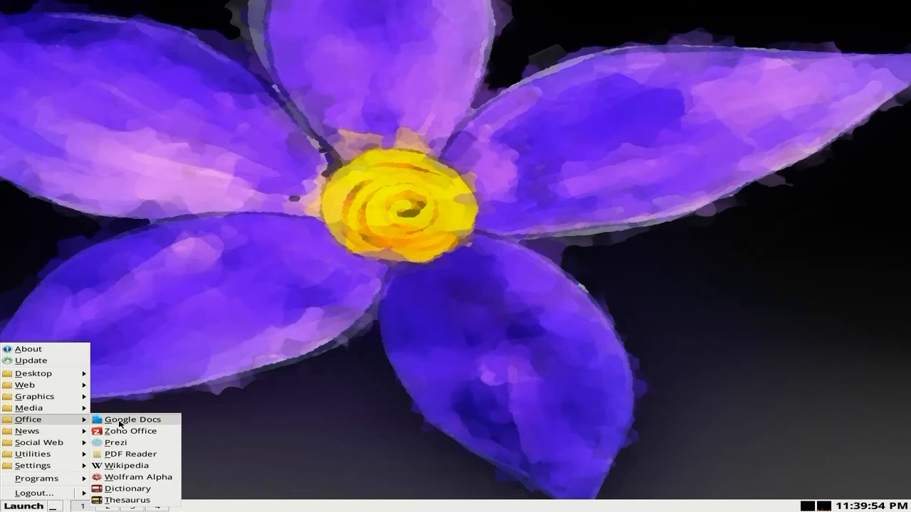
pyautogui.moveTo(131, 431)
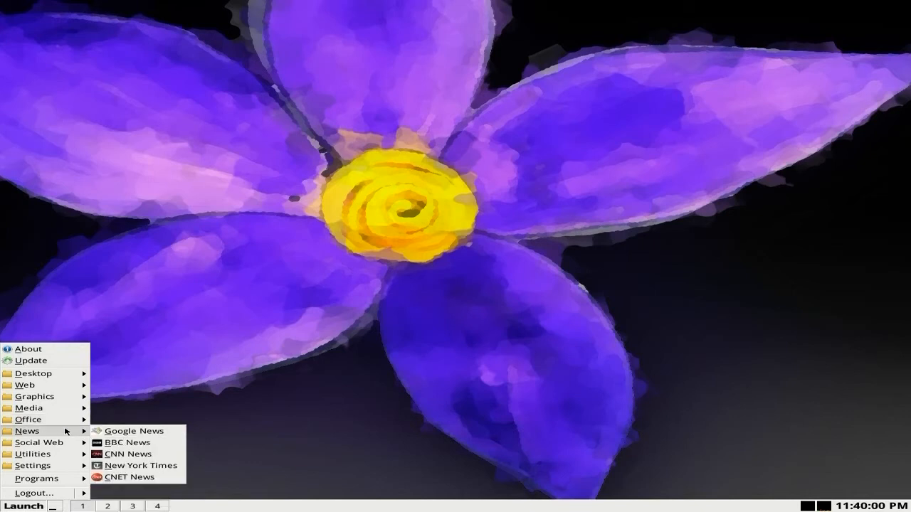
pyautogui.moveTo(134, 431)
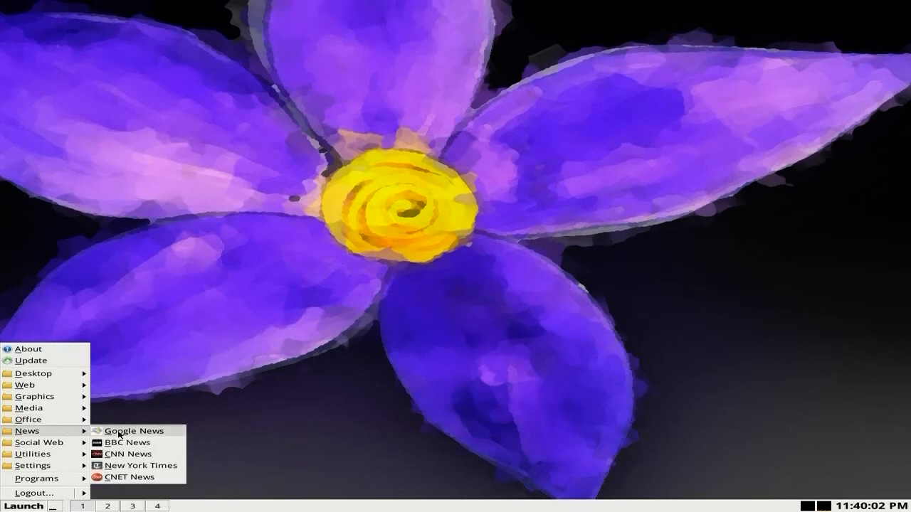
pyautogui.moveTo(121, 466)
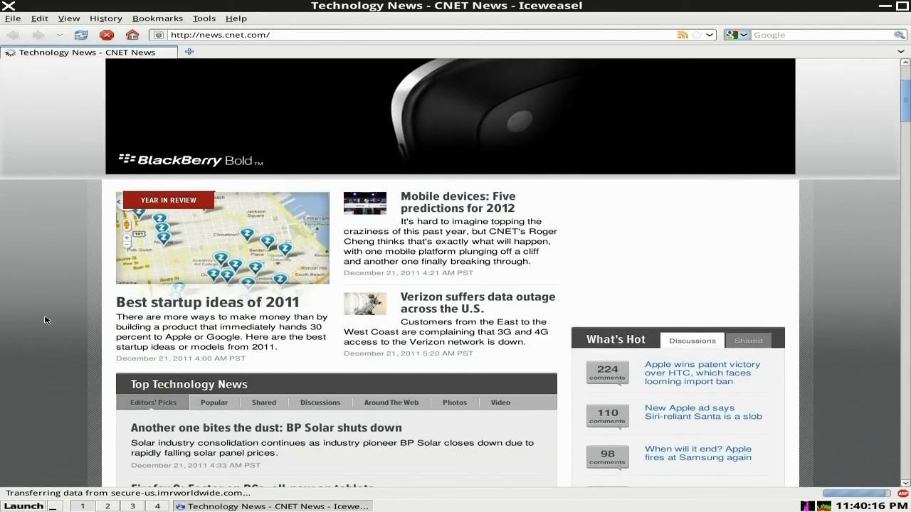
# - Scroll down through the CNET News page in Iceweasel
pyautogui.scroll(-3)
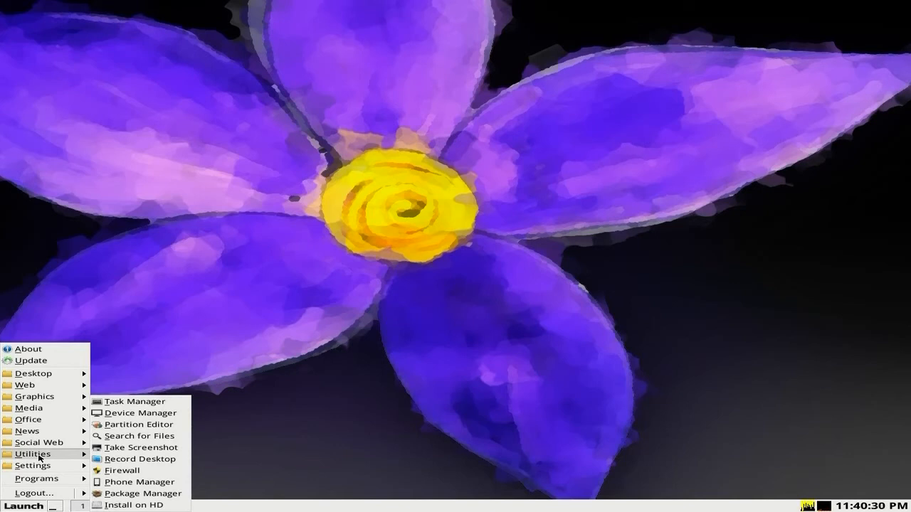
pyautogui.moveTo(139, 459)
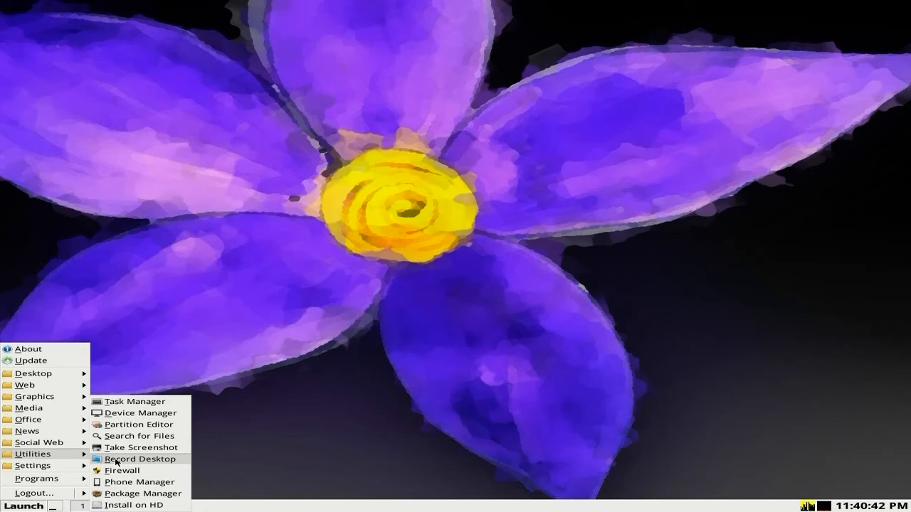
pyautogui.moveTo(119, 498)
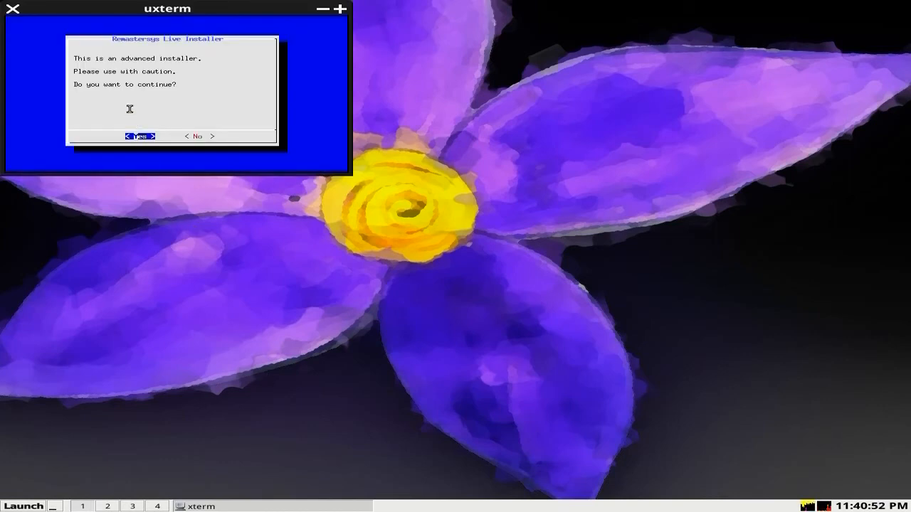
pyautogui.moveTo(107, 84)
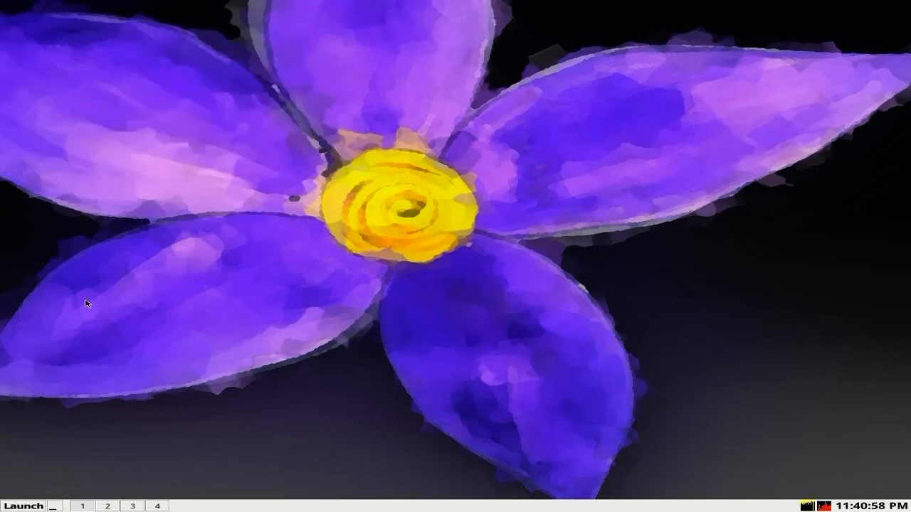
# - Show the Settings submenu with Power Management, Network Manager and Desktop Background
pyautogui.click(23, 506)
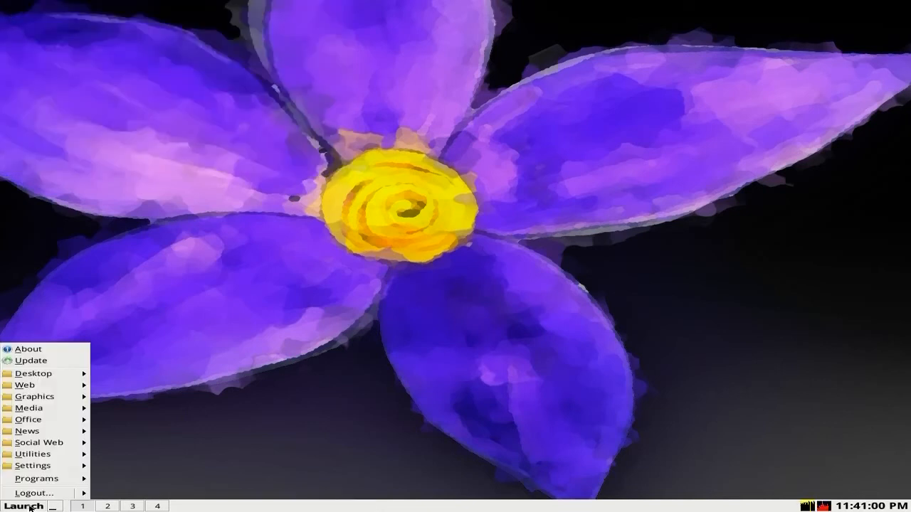
pyautogui.click(32, 465)
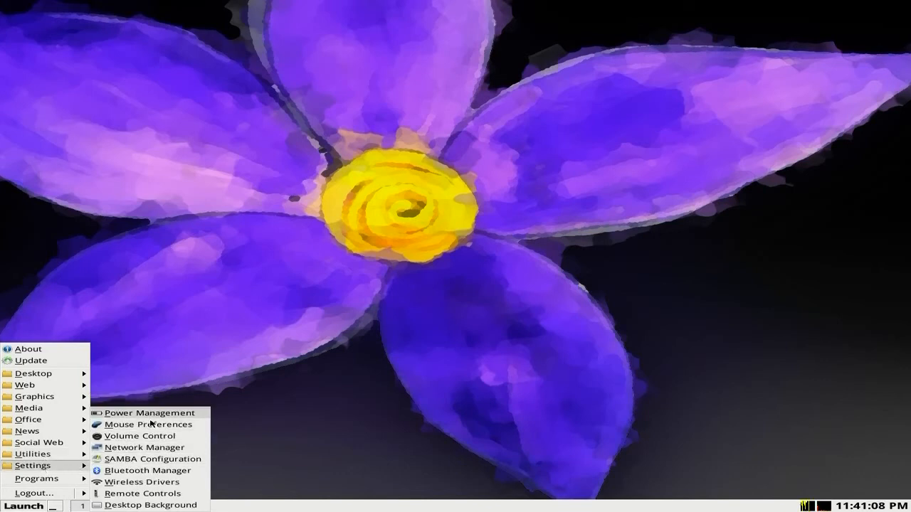
pyautogui.moveTo(140, 436)
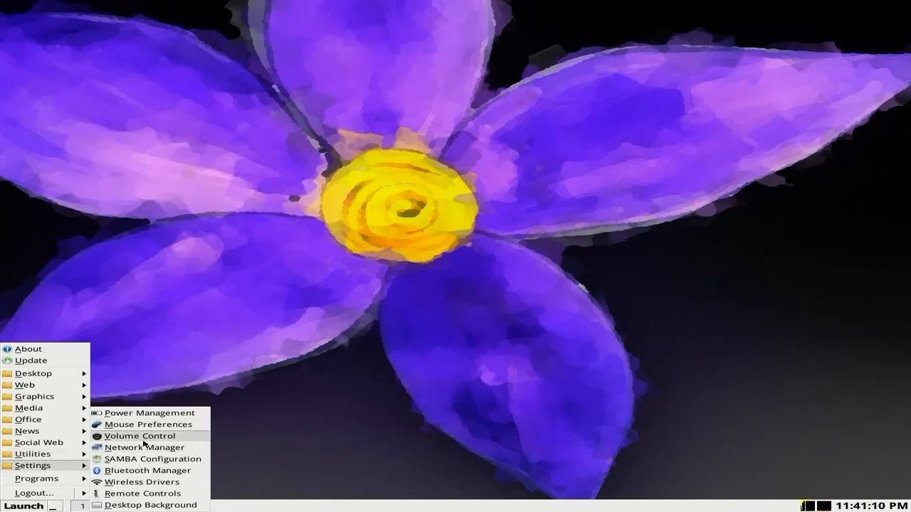
pyautogui.moveTo(139, 481)
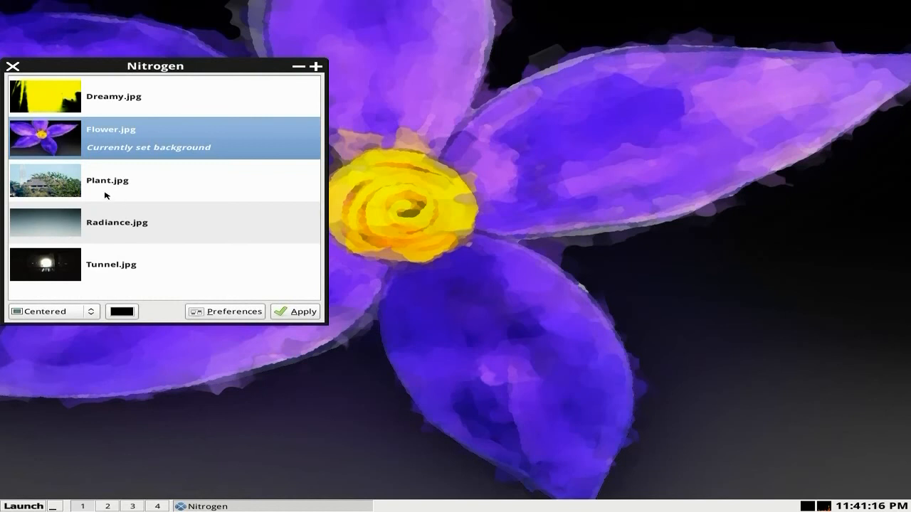
# - Apply Dreamy.jpg as the wallpaper in Nitrogen and close Nitrogen
pyautogui.click(114, 96)
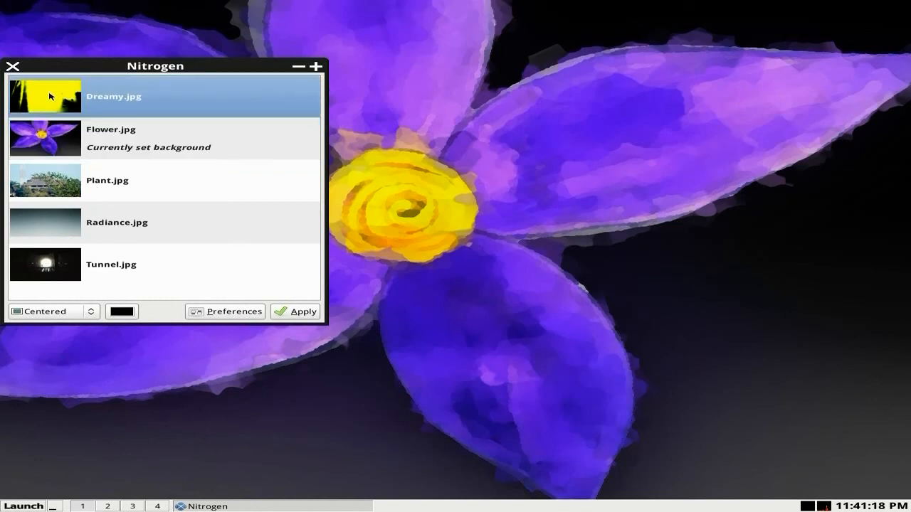
pyautogui.click(295, 311)
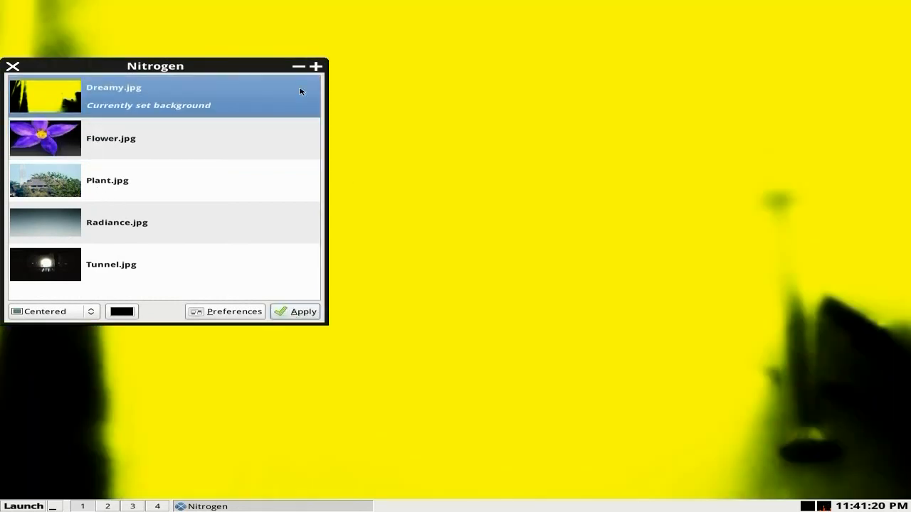
pyautogui.click(315, 66)
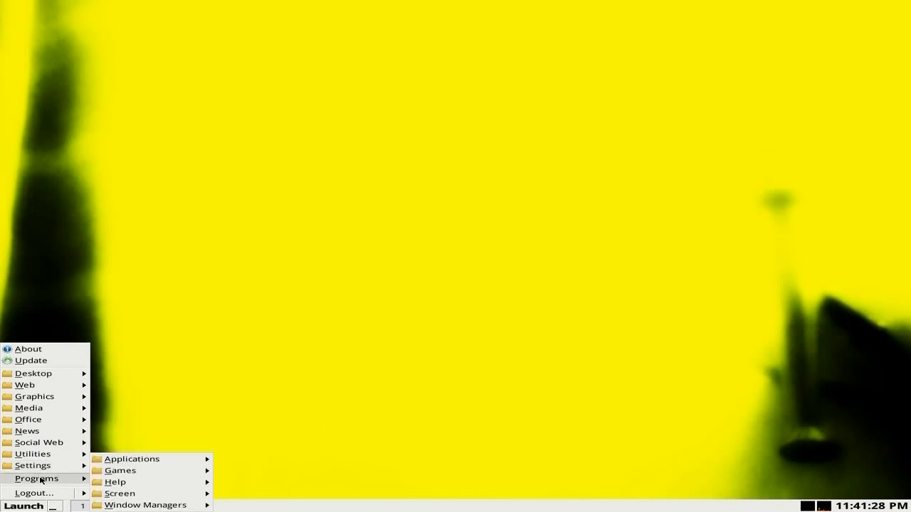
pyautogui.moveTo(132, 459)
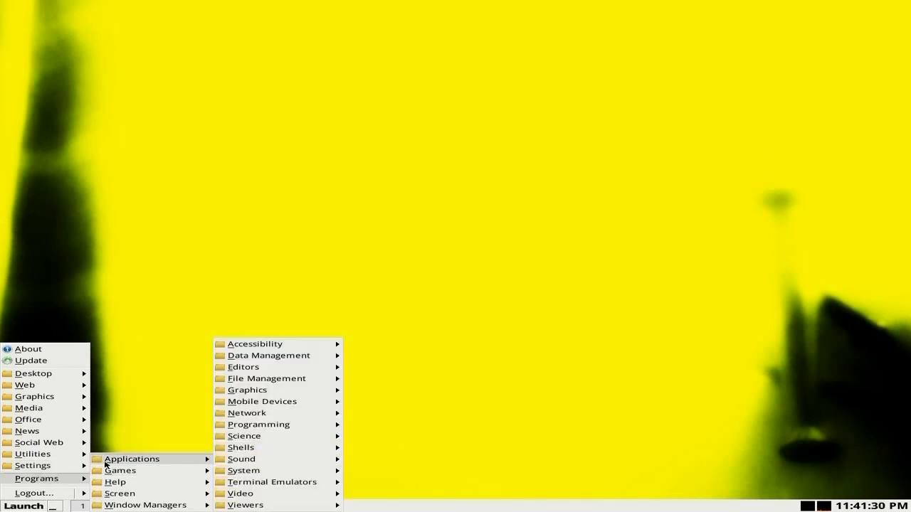
pyautogui.moveTo(244, 470)
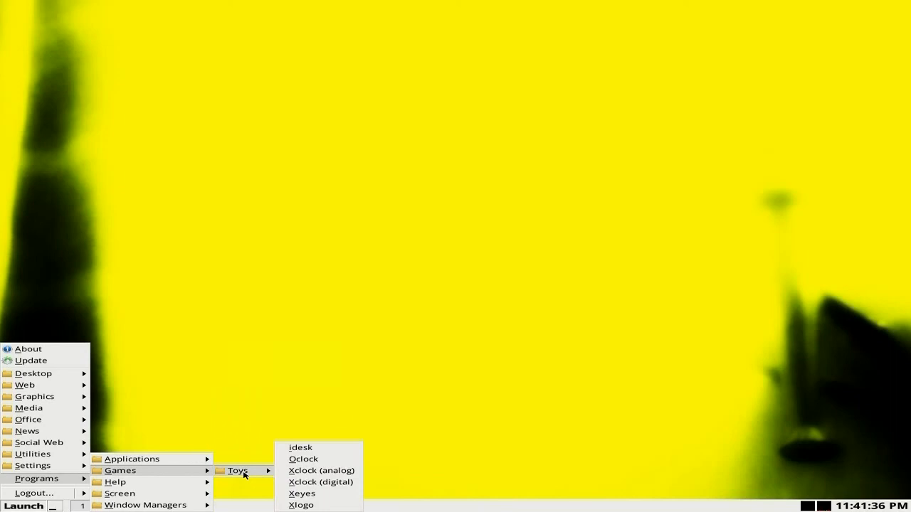
pyautogui.moveTo(263, 475)
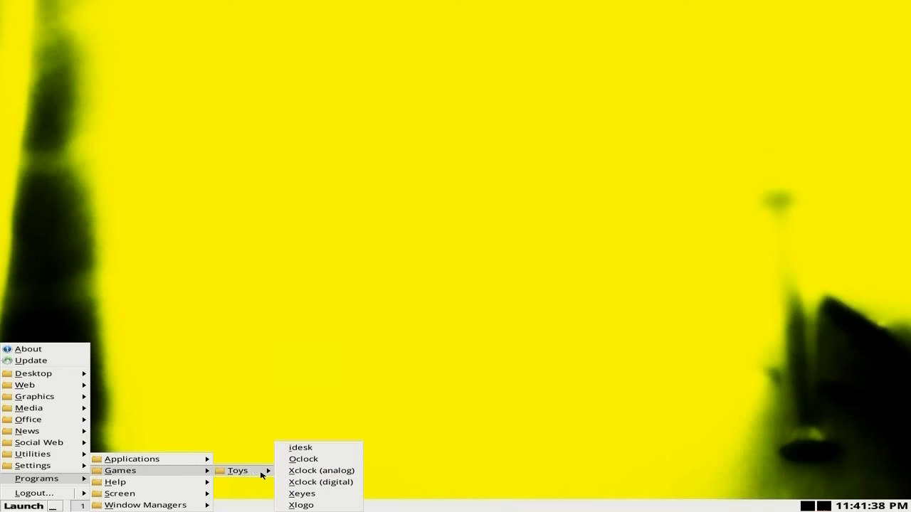
# - Start Xclock (analog) from Toys, then reopen the Launch menu
pyautogui.click(321, 471)
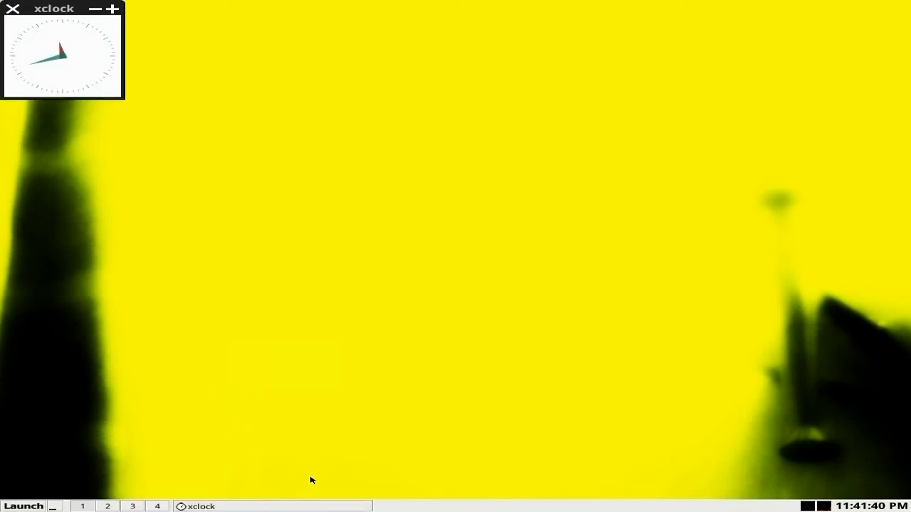
pyautogui.click(24, 506)
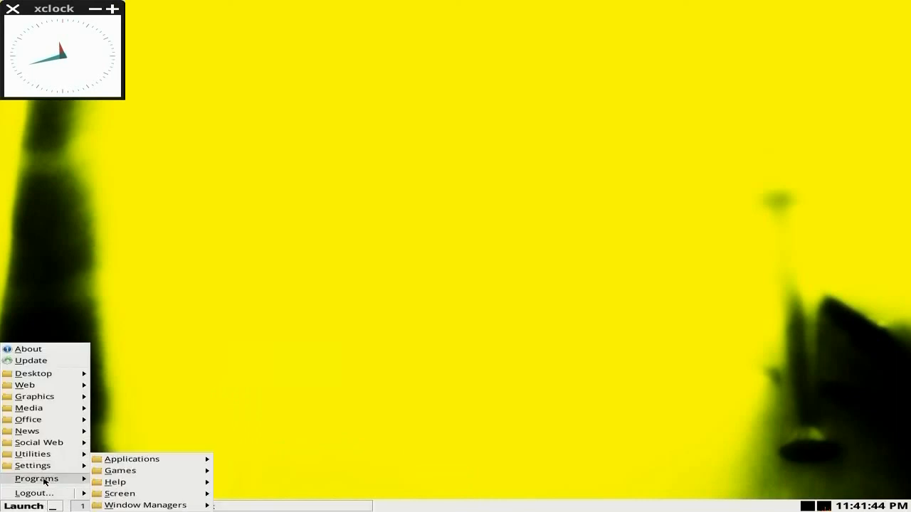
pyautogui.moveTo(115, 482)
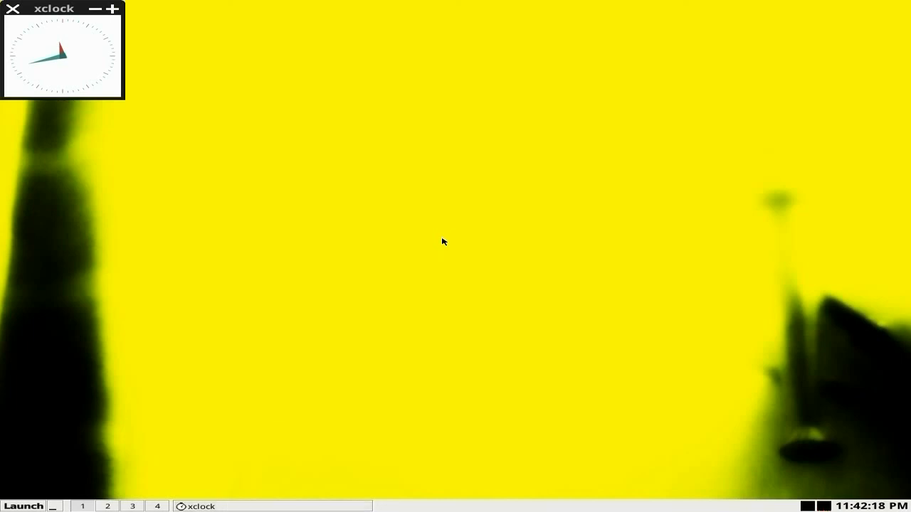
pyautogui.moveTo(439, 238)
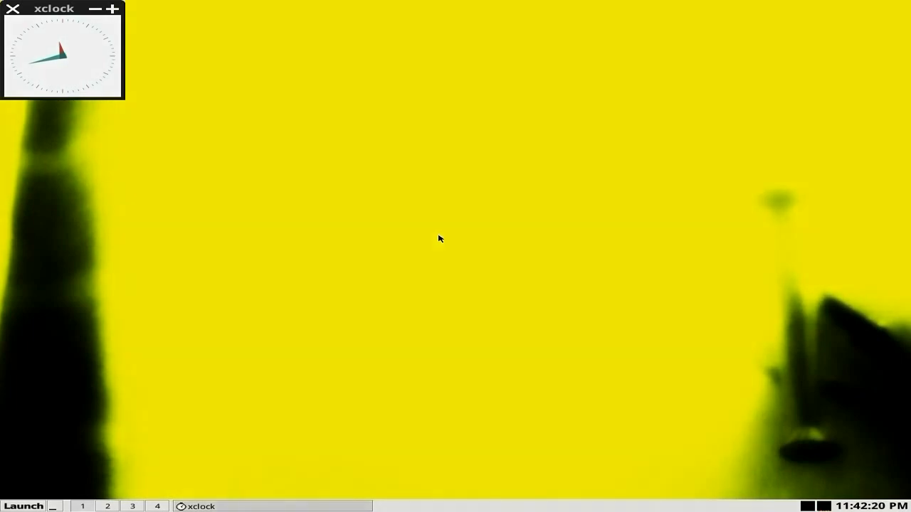